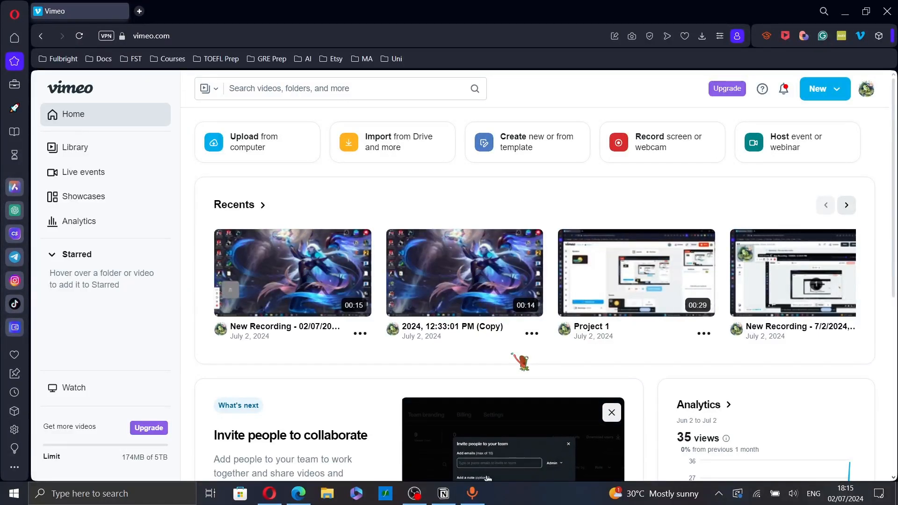
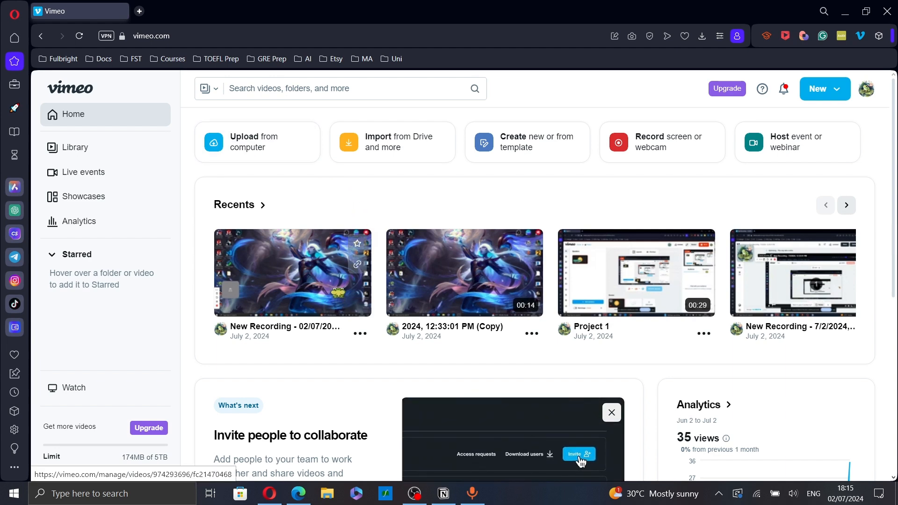
left_click(292, 272)
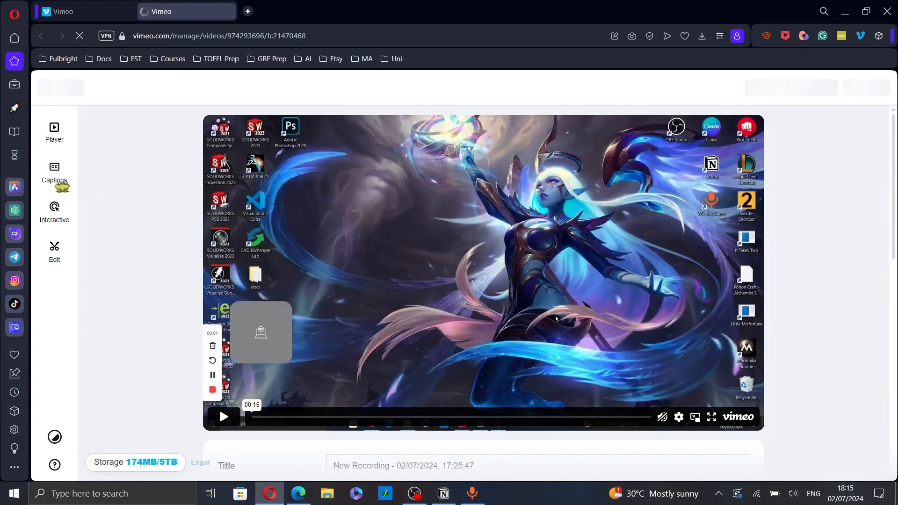
Step: Open Closed captions under Captions, glance at the upload form and Rev ordering, then return
left_click(54, 172)
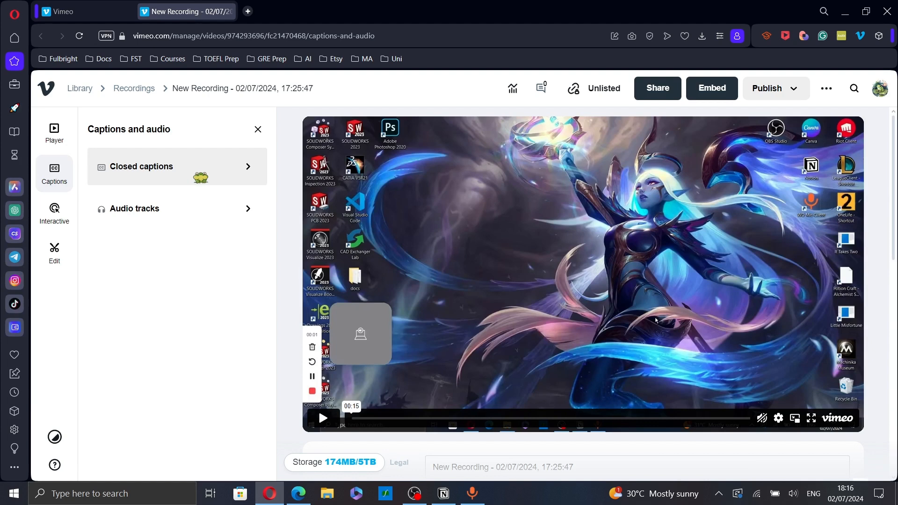
left_click(178, 166)
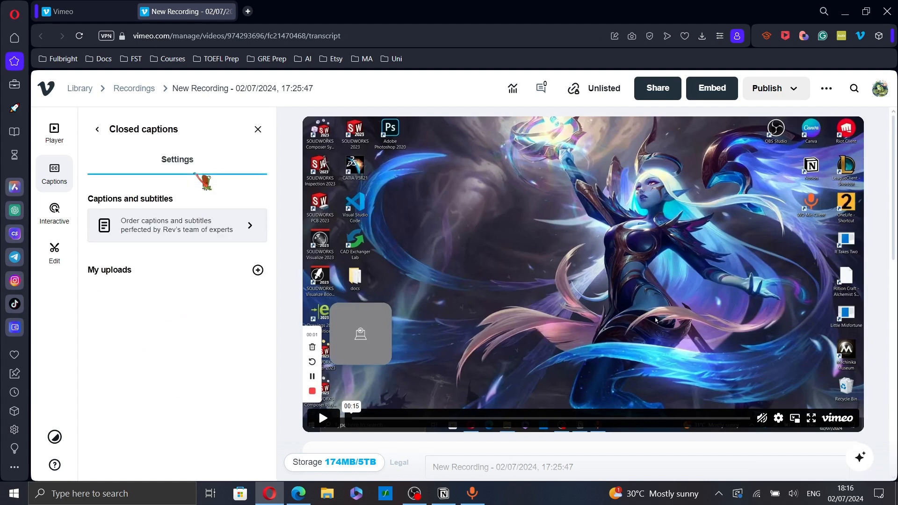
left_click(257, 265)
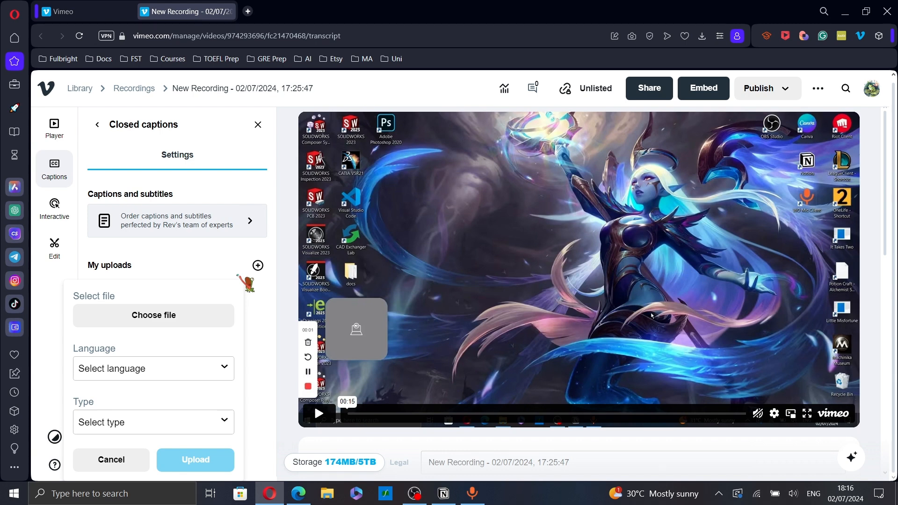
mouse_move(203, 217)
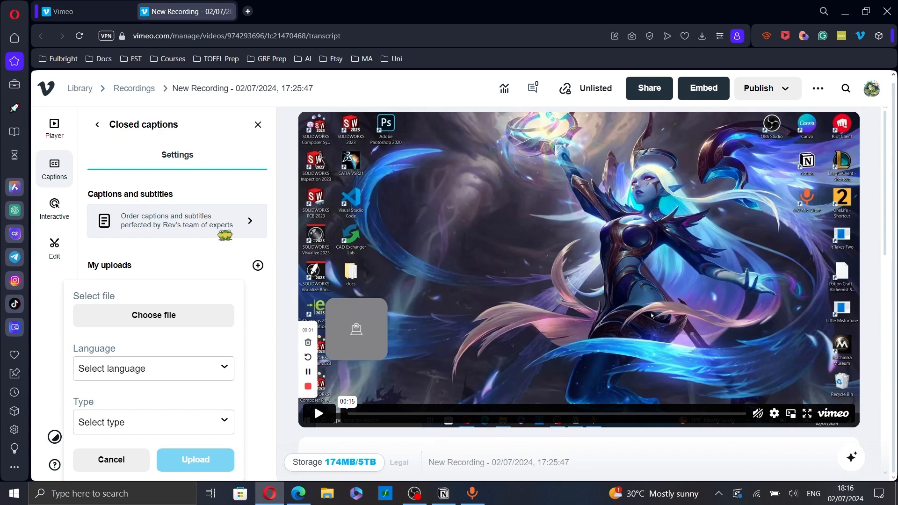
left_click(257, 124)
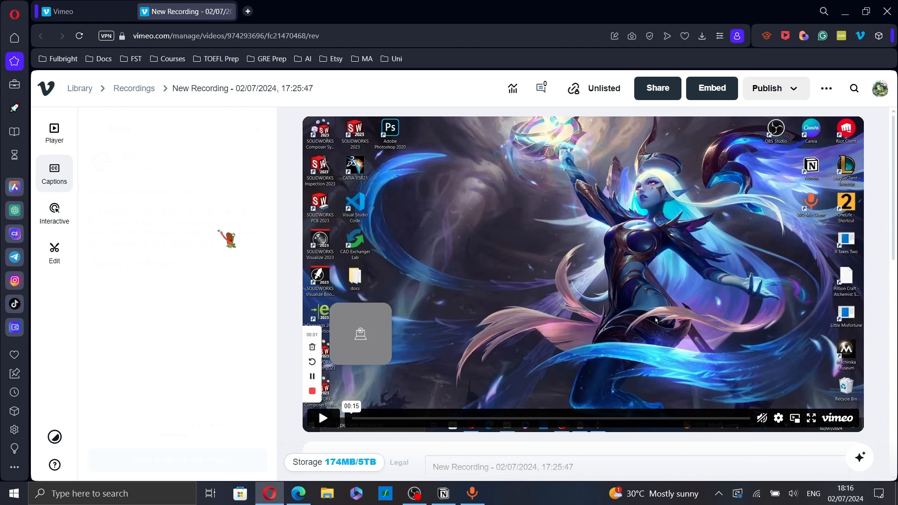
left_click(54, 173)
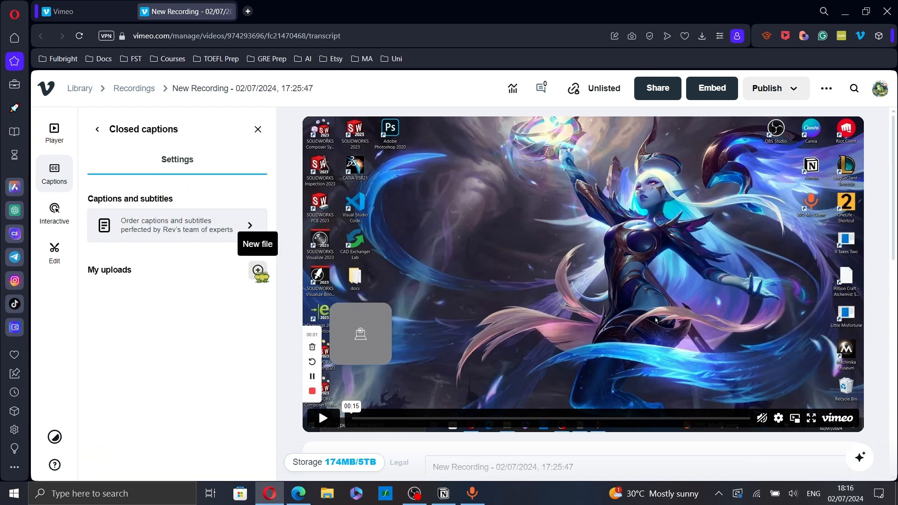
Step: Start a new caption upload and choose captions.srt from the Documents folder
left_click(257, 270)
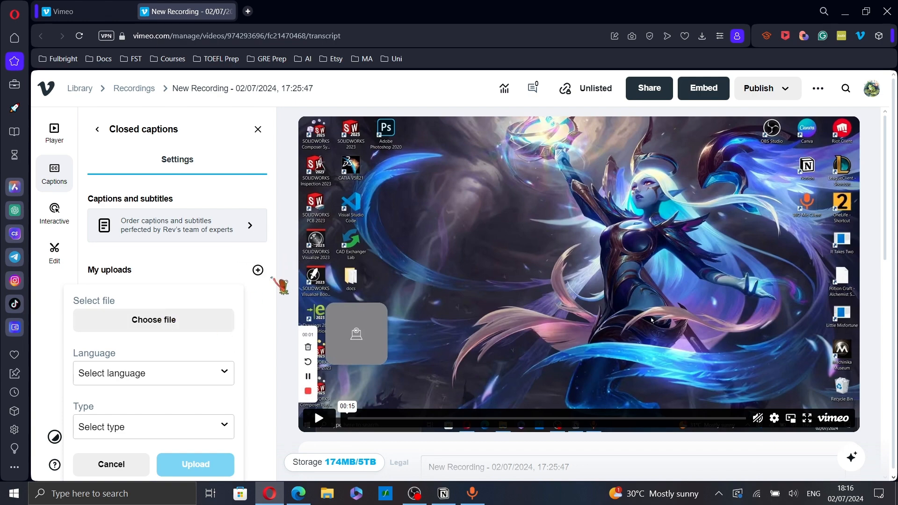
mouse_move(194, 326)
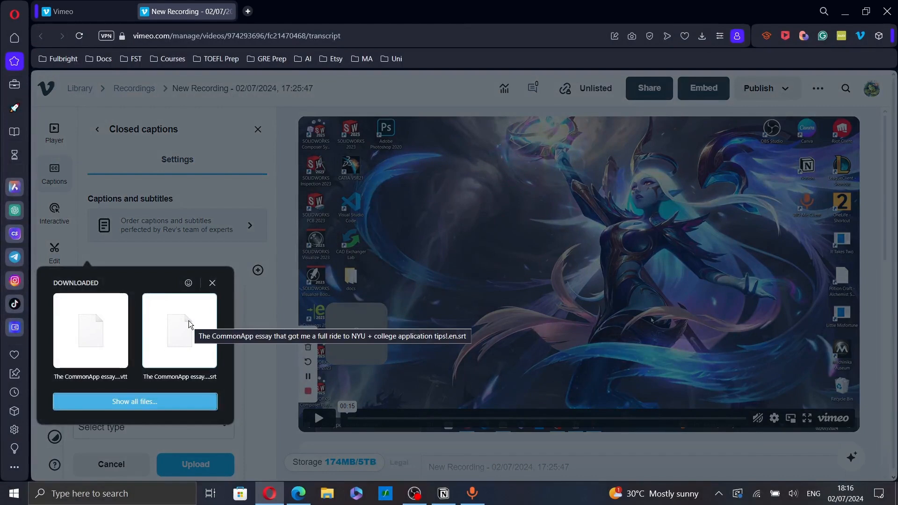
left_click(212, 283)
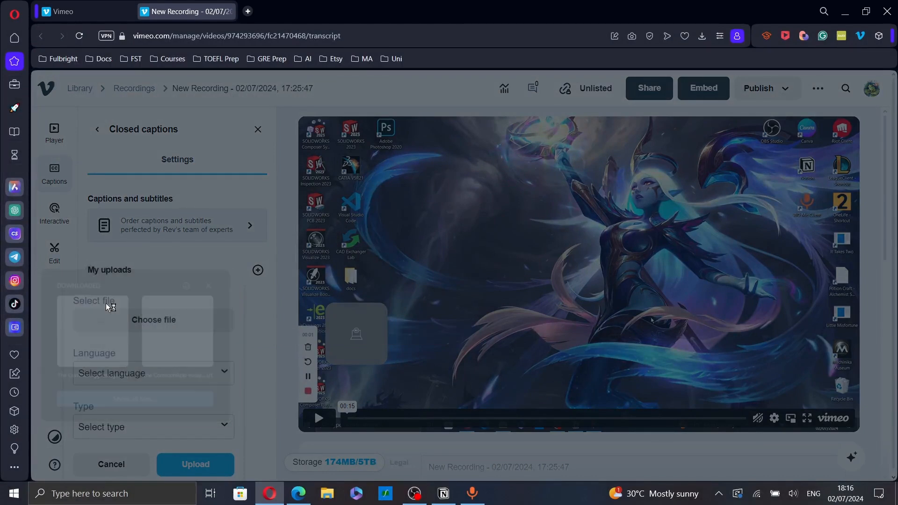
left_click(153, 320)
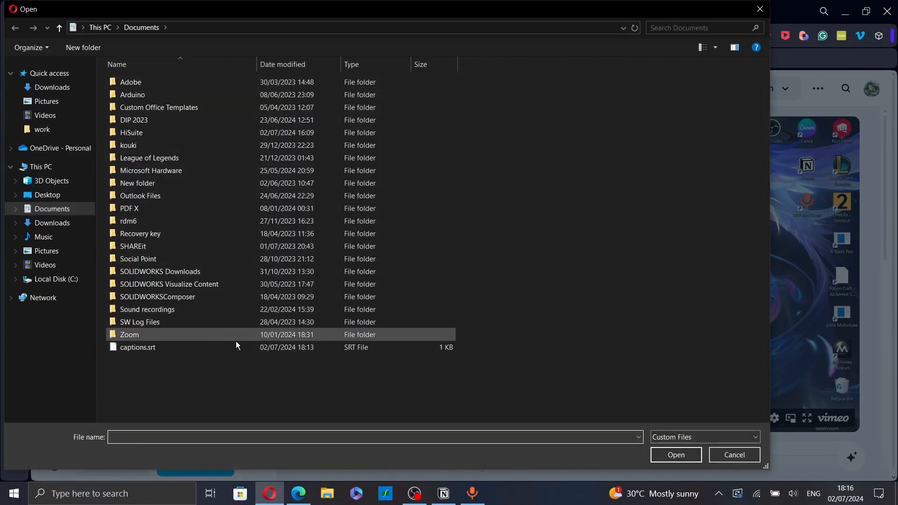
left_click(138, 347)
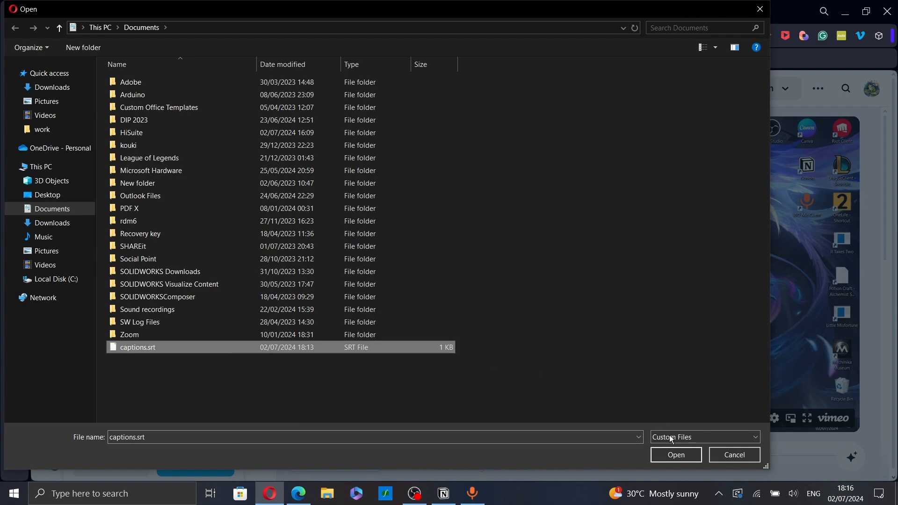
left_click(675, 454)
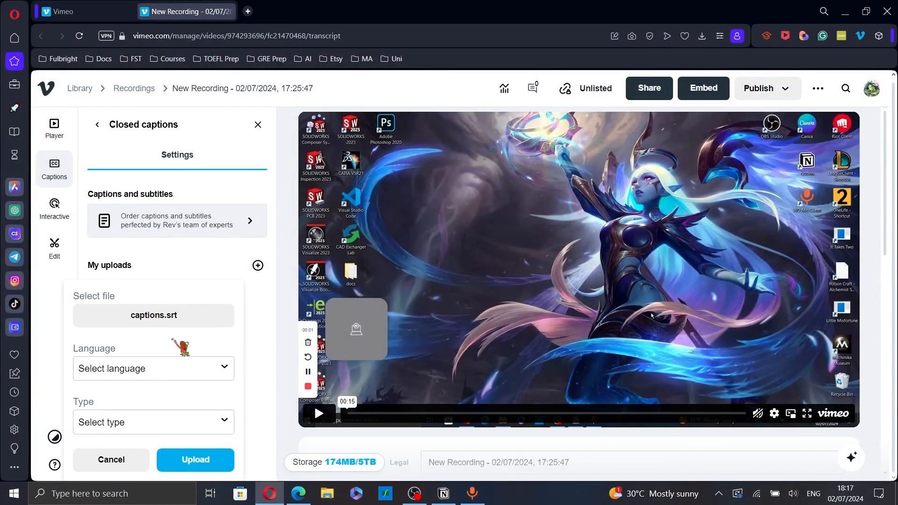
Step: Upload captions.srt with language English and type Captions
left_click(152, 368)
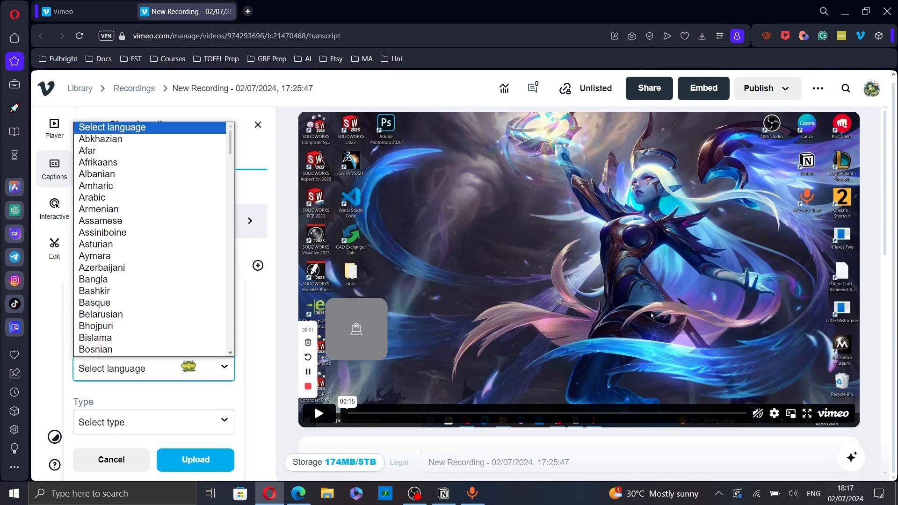
mouse_move(166, 234)
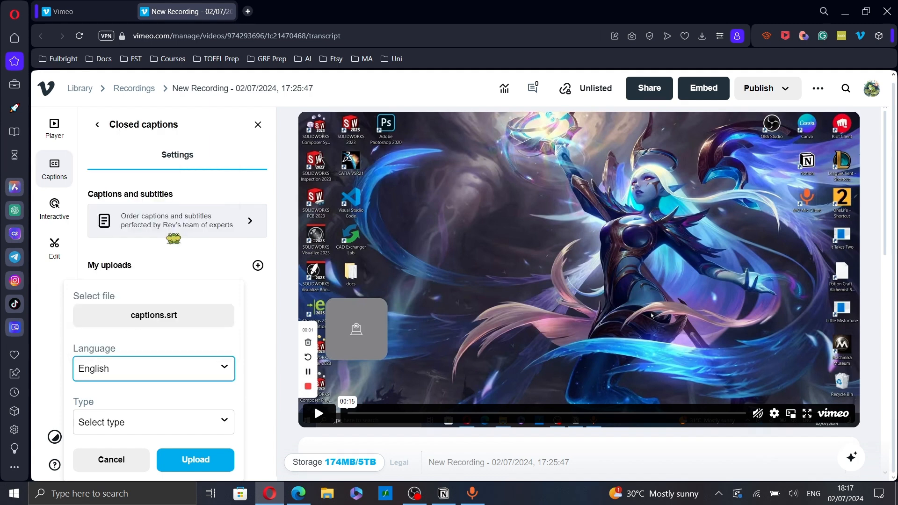
left_click(153, 422)
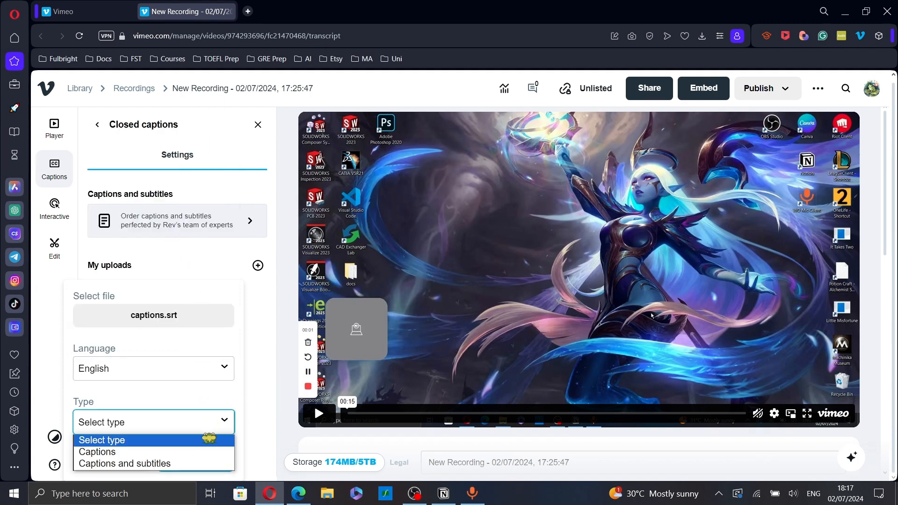
mouse_move(153, 463)
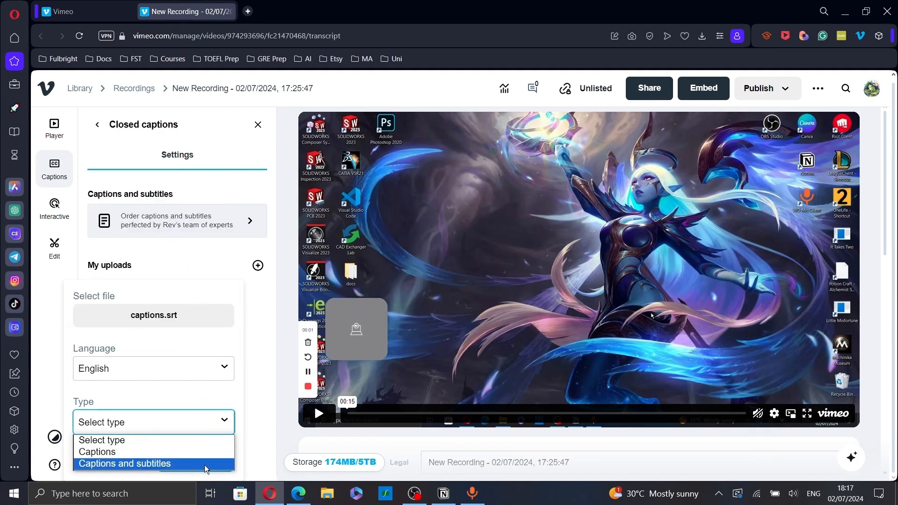
left_click(97, 451)
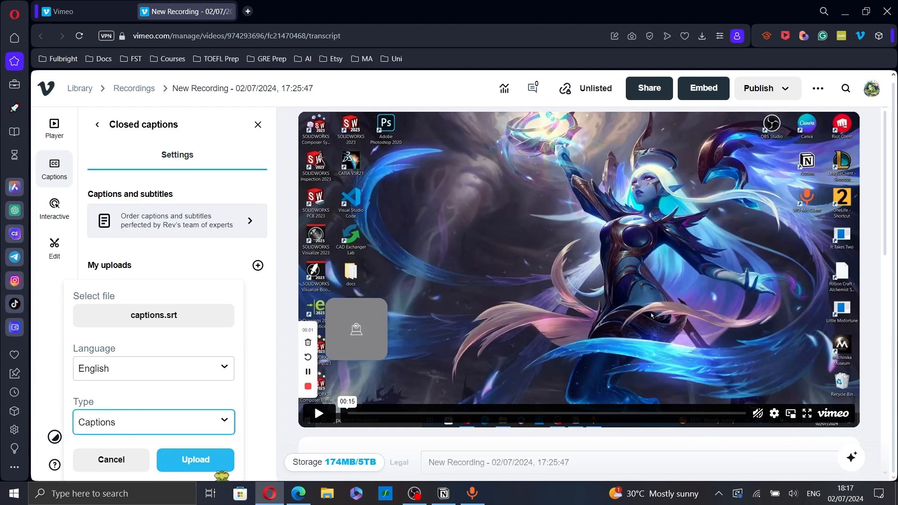
left_click(194, 459)
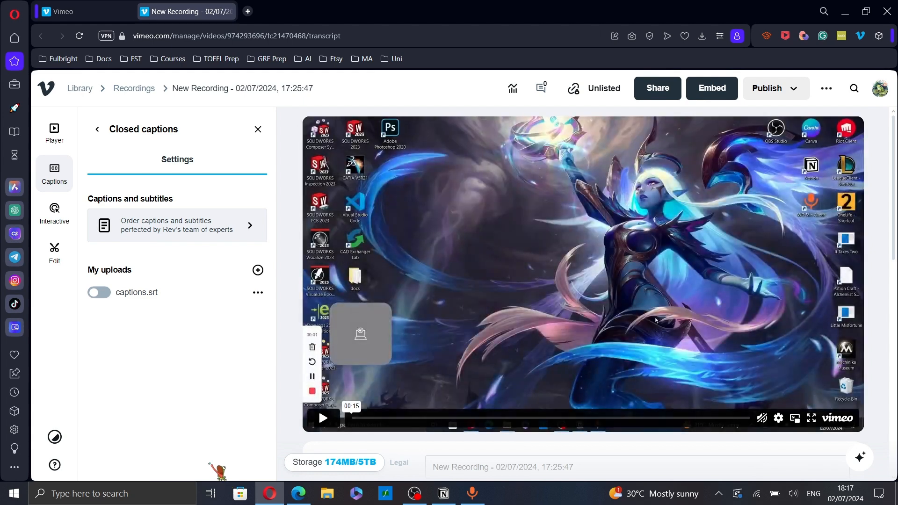
Step: Switch on the captions.srt track under My uploads
left_click(98, 291)
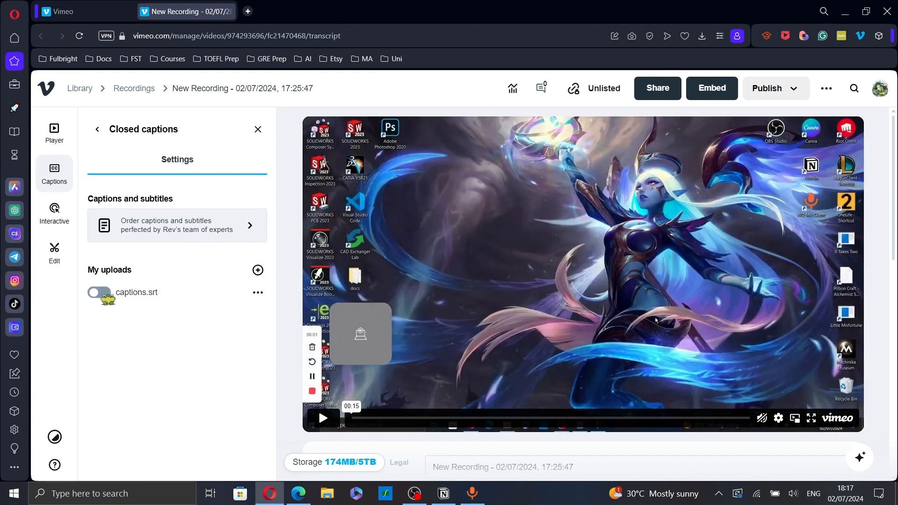
left_click(97, 293)
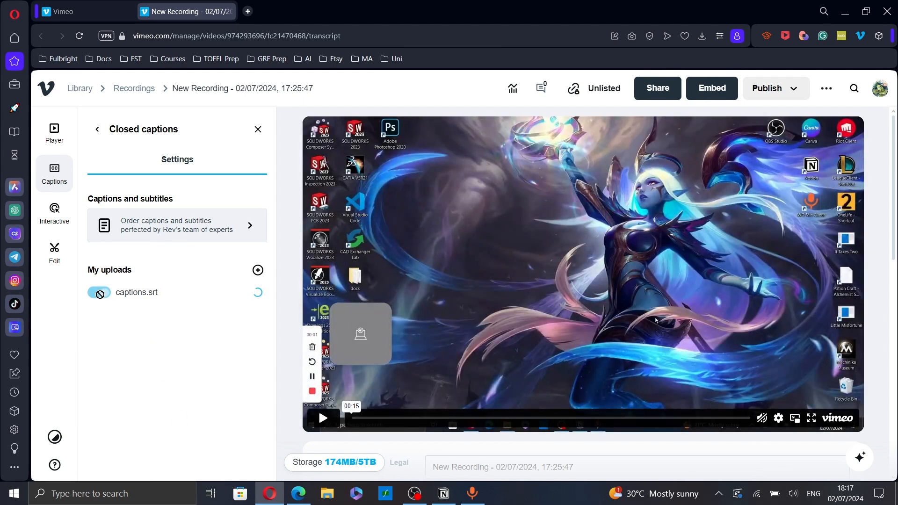
left_click(98, 292)
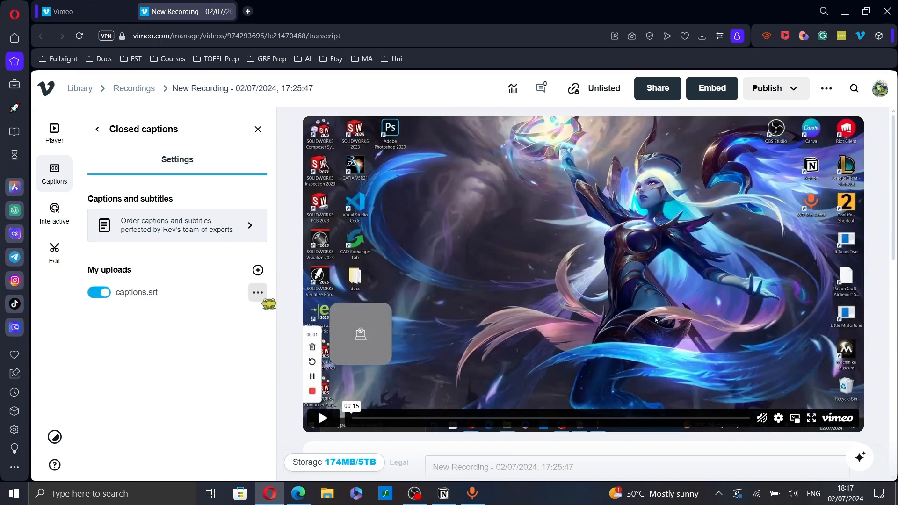
left_click(257, 292)
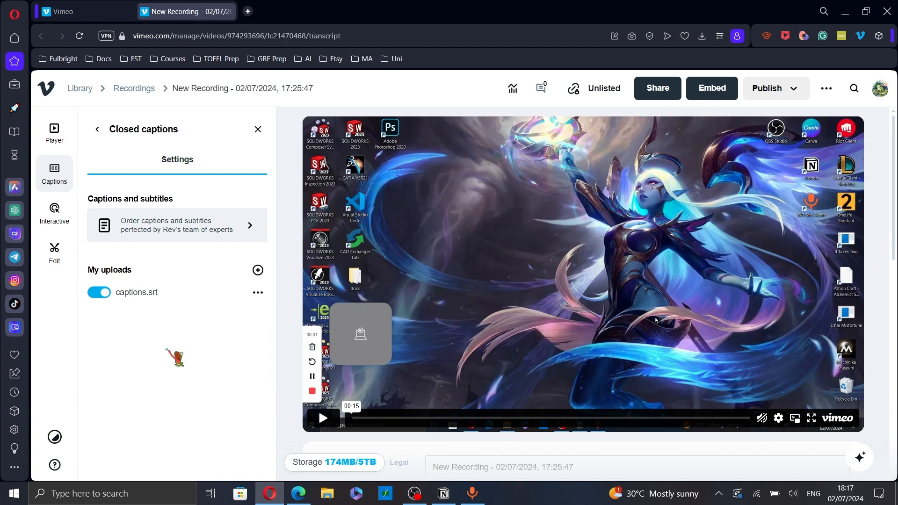
mouse_move(292, 406)
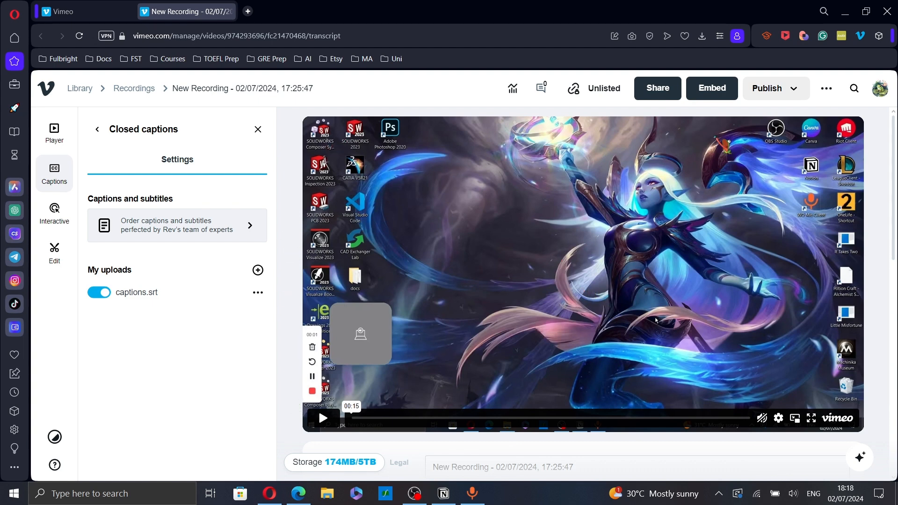
mouse_move(657, 89)
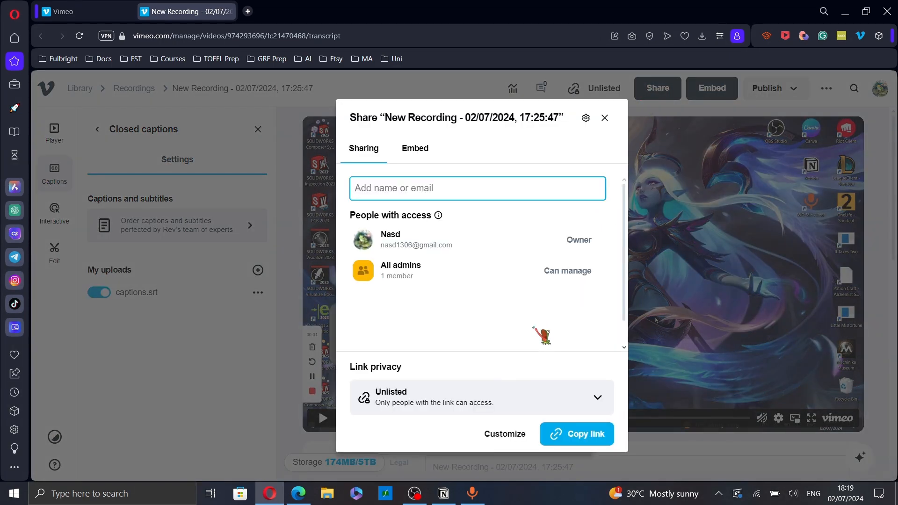
Step: Open the Share dialog and switch to the Embed tab to show the embed code
left_click(479, 397)
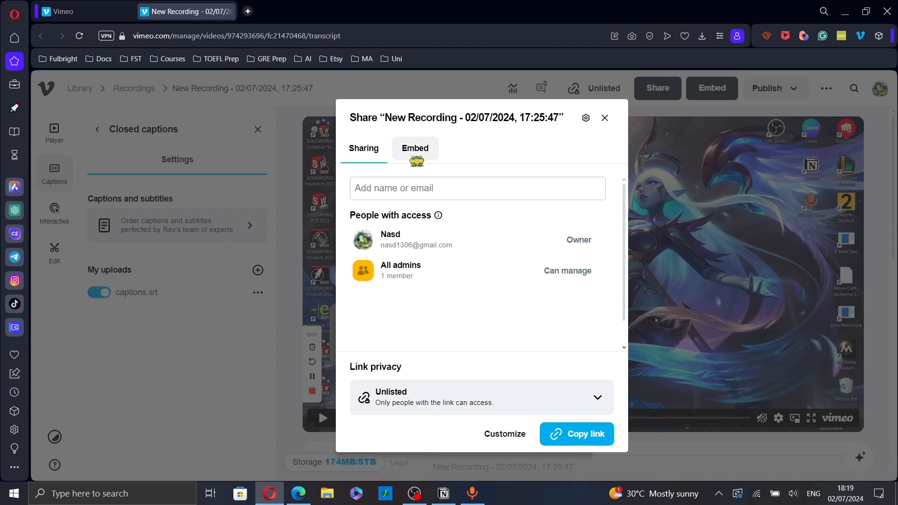
left_click(413, 148)
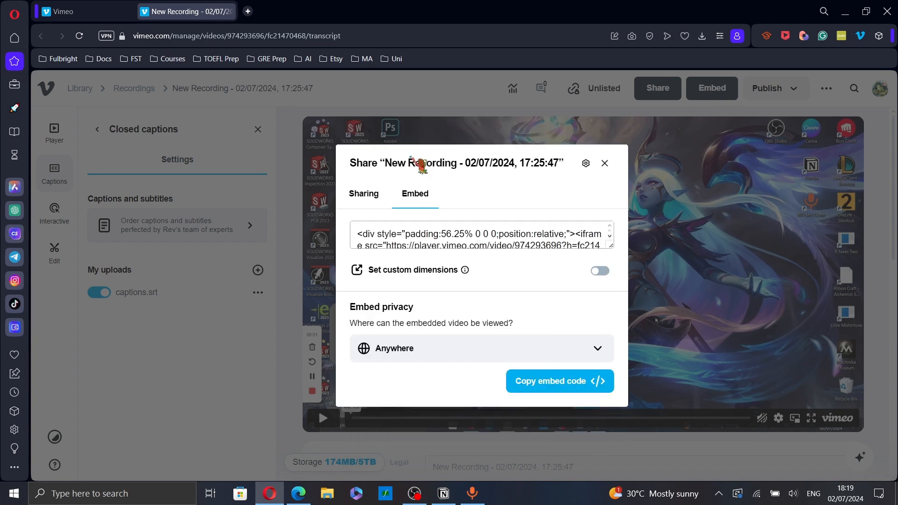